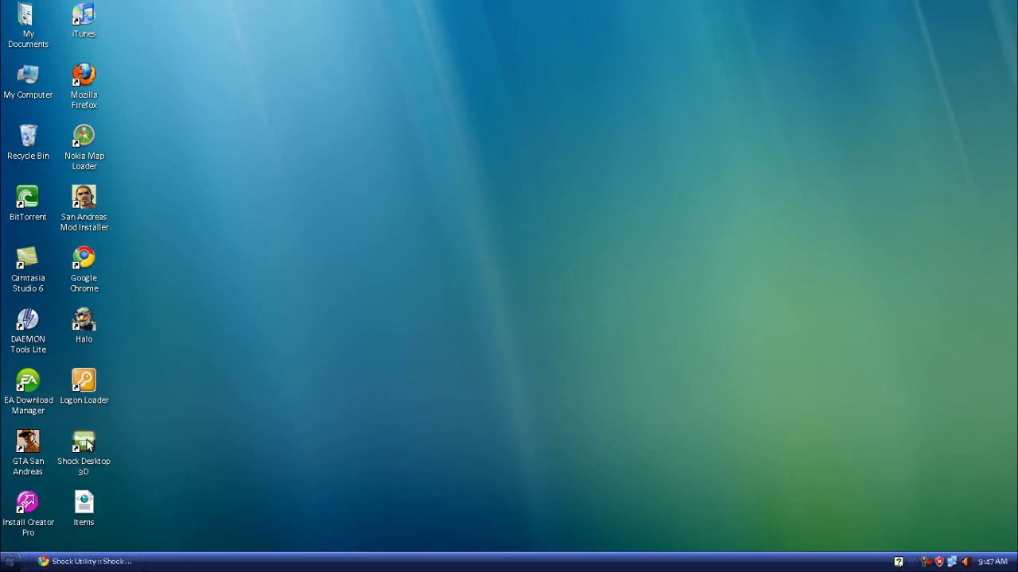
Launch Shock Desktop 3D from its desktop shortcut so the icons become tumbling cubes.
double_click(83, 448)
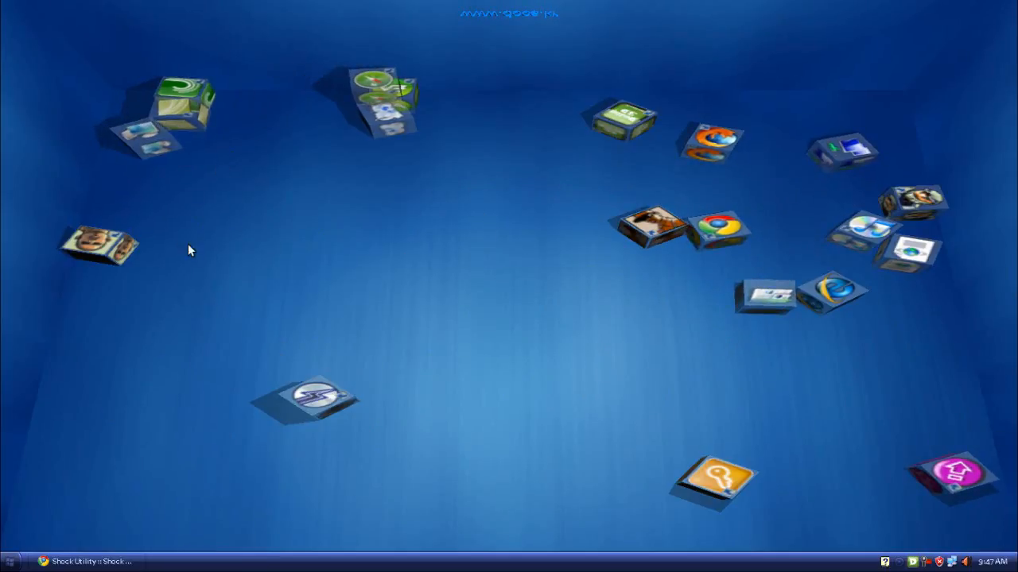
mouse_move(1008, 540)
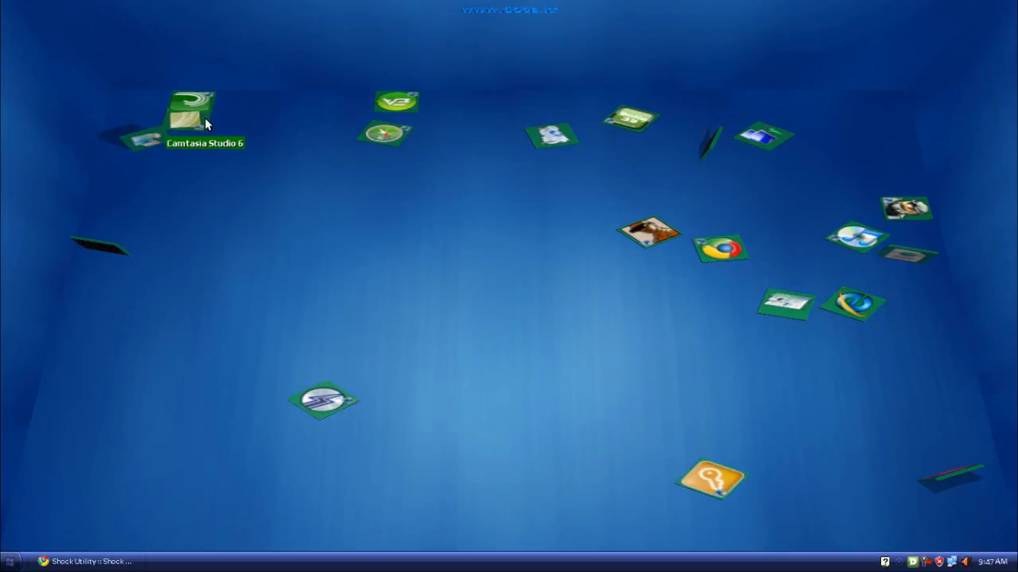
Set the icon size to 256 x 256 via an icon's context menu and reopen the menu.
right_click(191, 119)
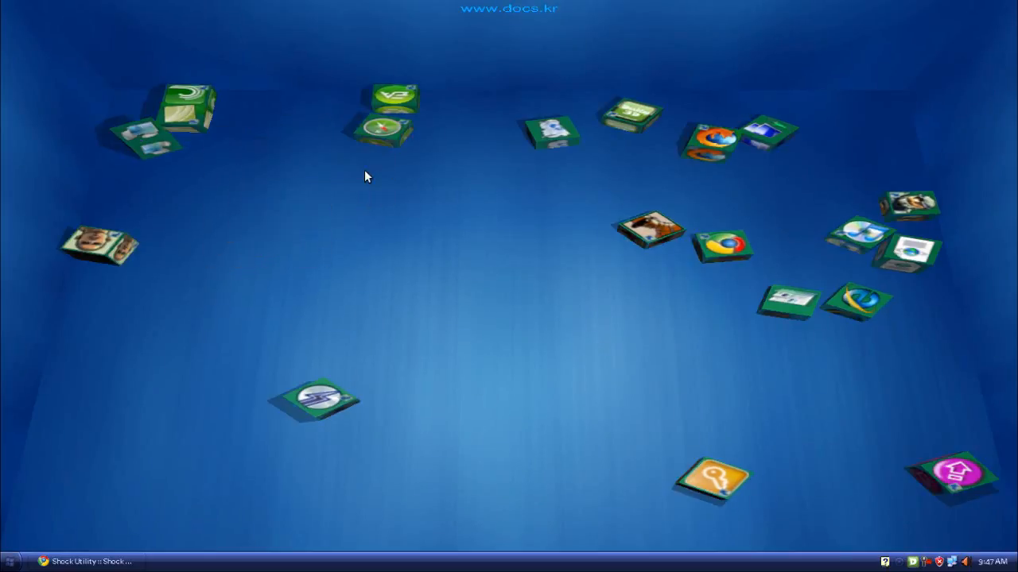
right_click(549, 131)
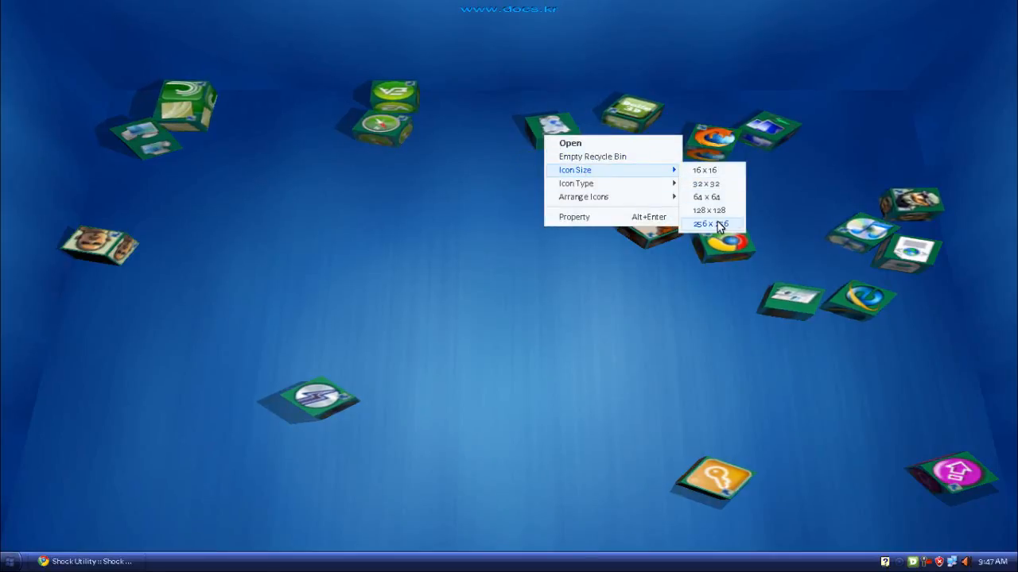
click(713, 222)
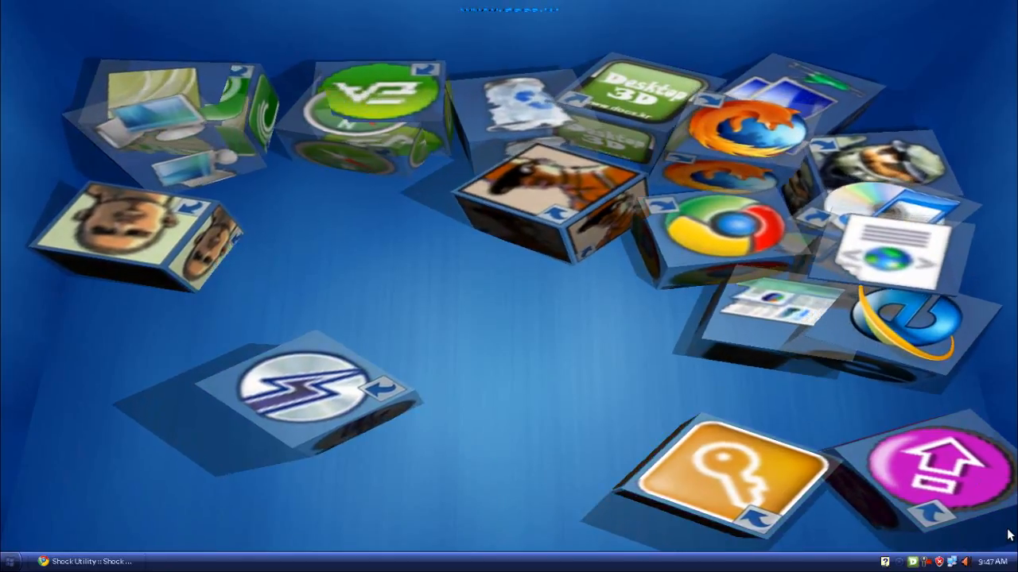
right_click(183, 119)
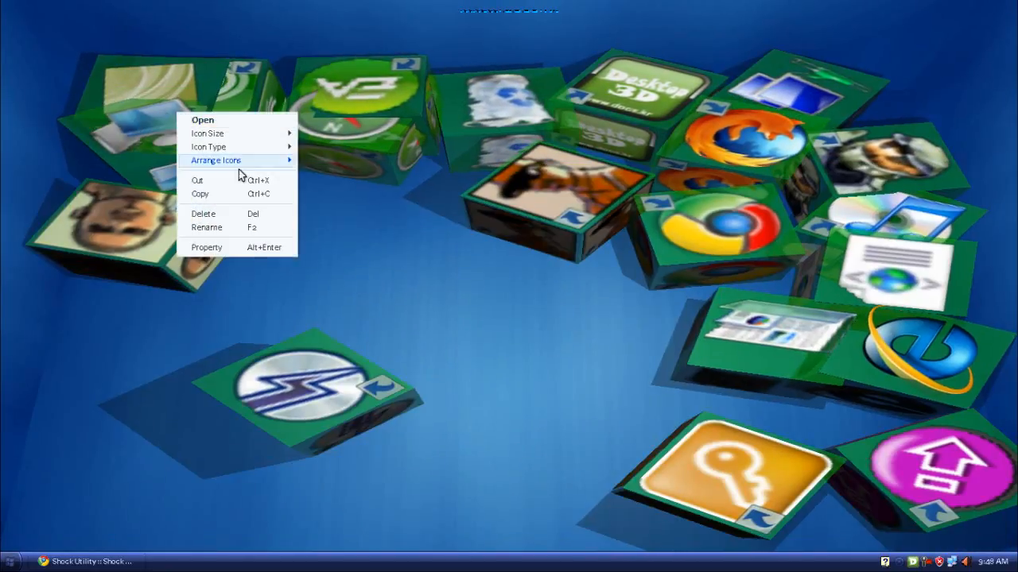
mouse_move(206, 134)
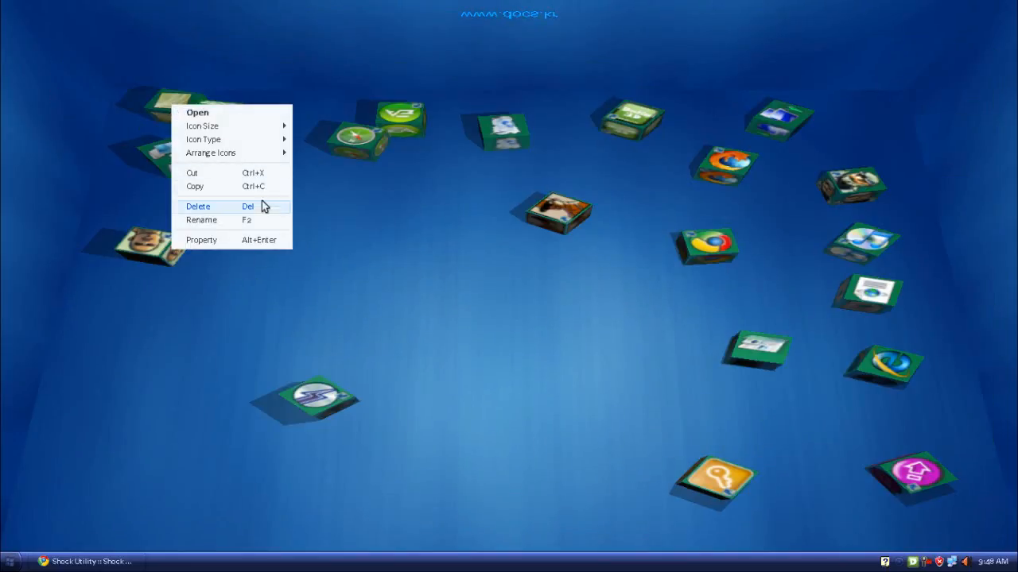
mouse_move(210, 153)
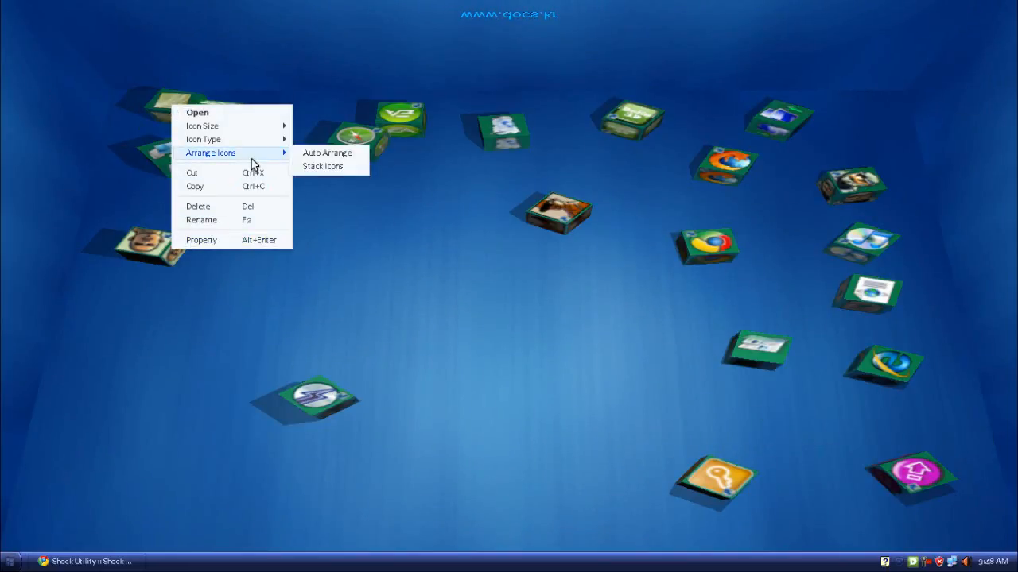
Stack all icons into one pile, then bring up the stacked icons' options.
click(323, 167)
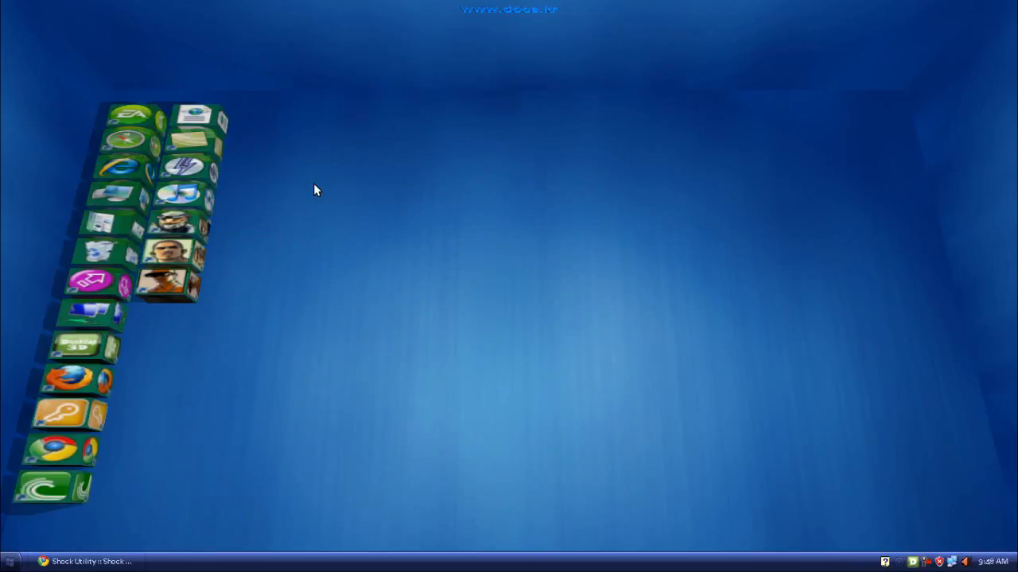
mouse_move(267, 318)
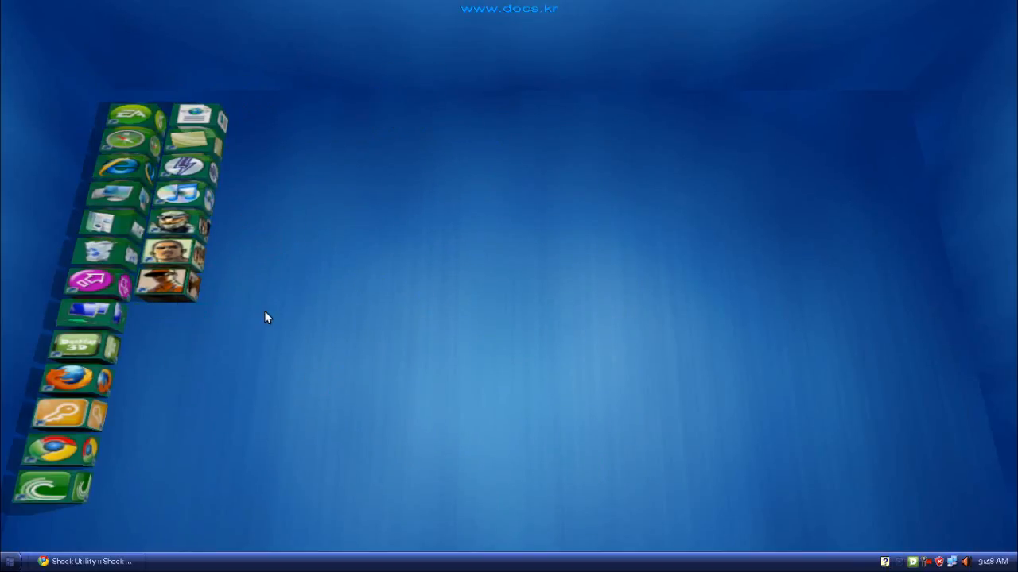
right_click(267, 318)
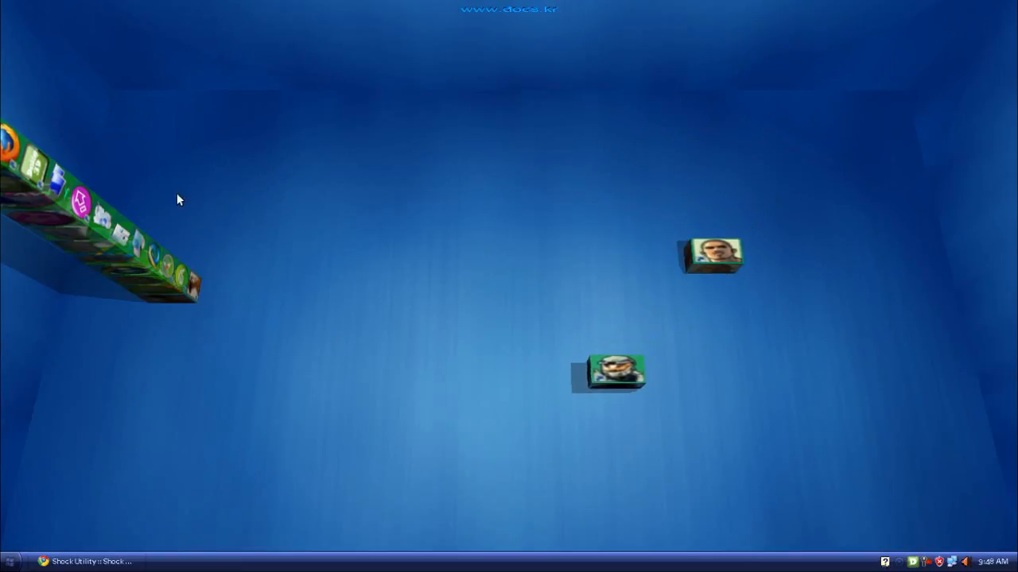
mouse_move(477, 340)
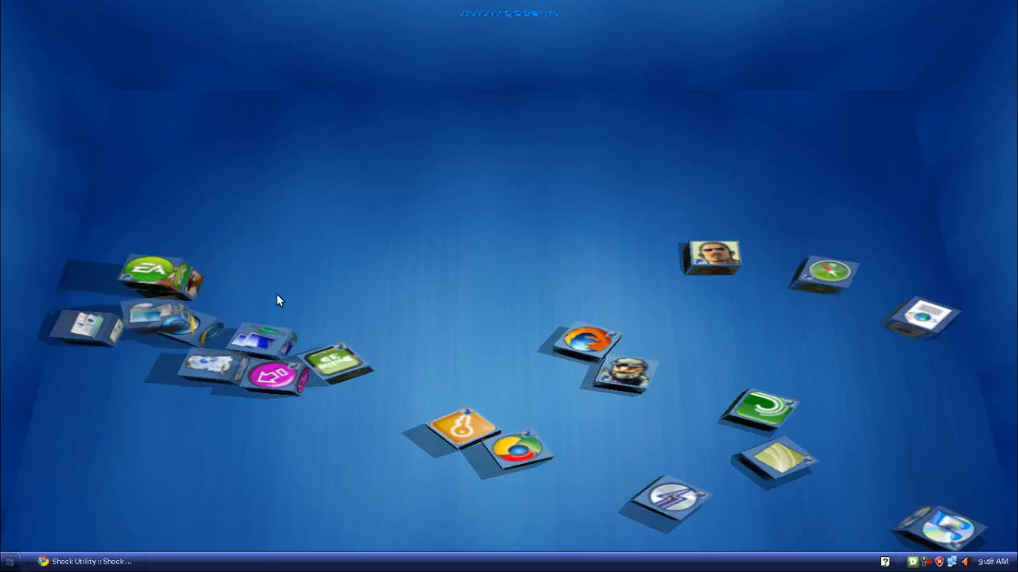
mouse_move(404, 346)
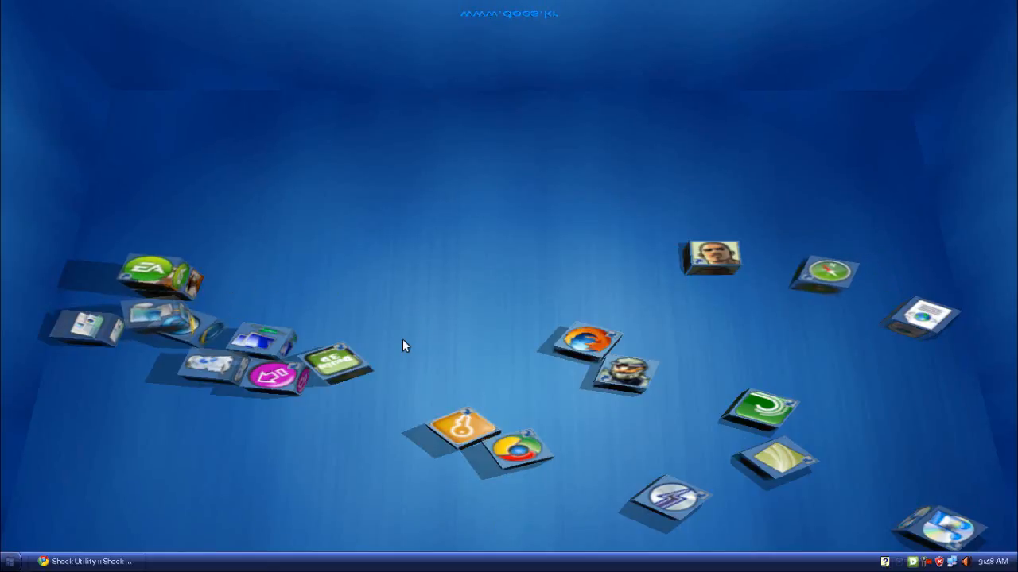
mouse_move(970, 524)
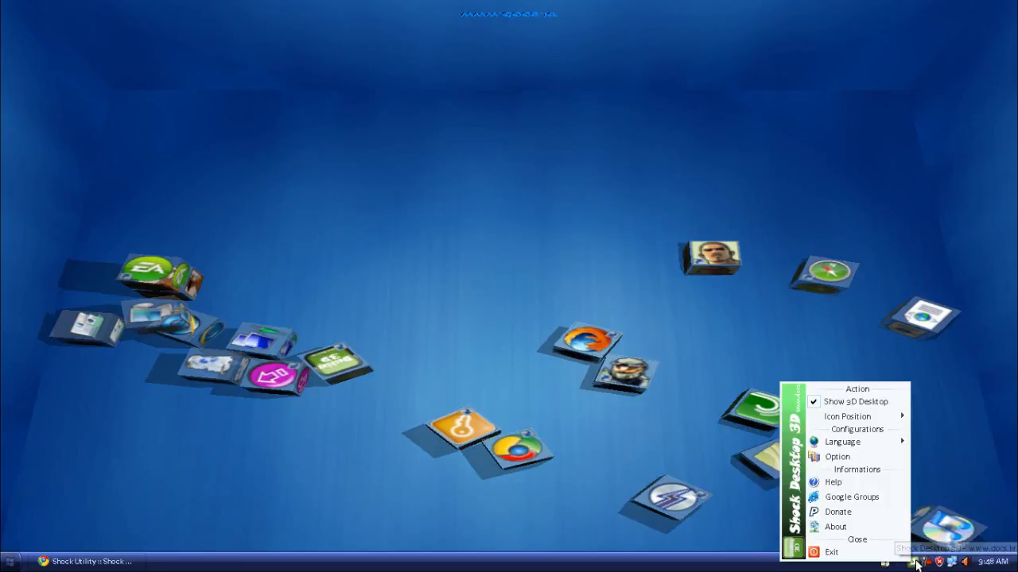
In Options, make the icons Cube type at 32 x 32 and move to the theme settings.
click(837, 456)
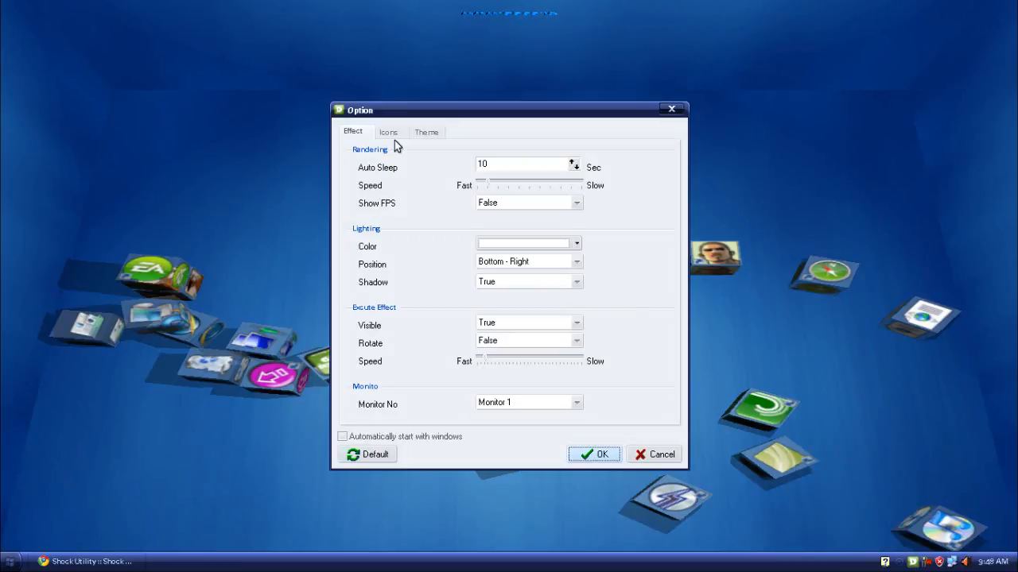
mouse_move(414, 184)
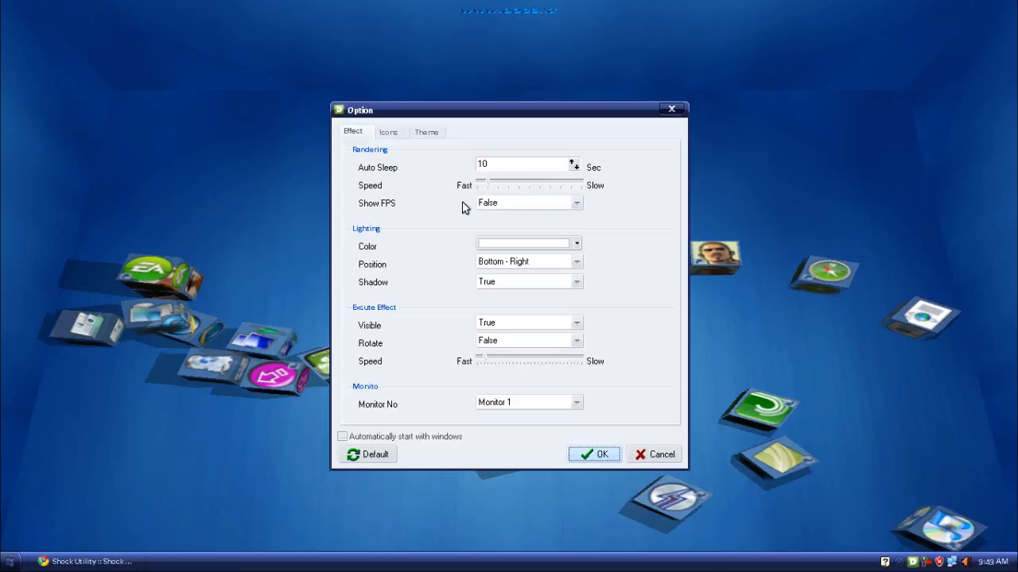
mouse_move(451, 267)
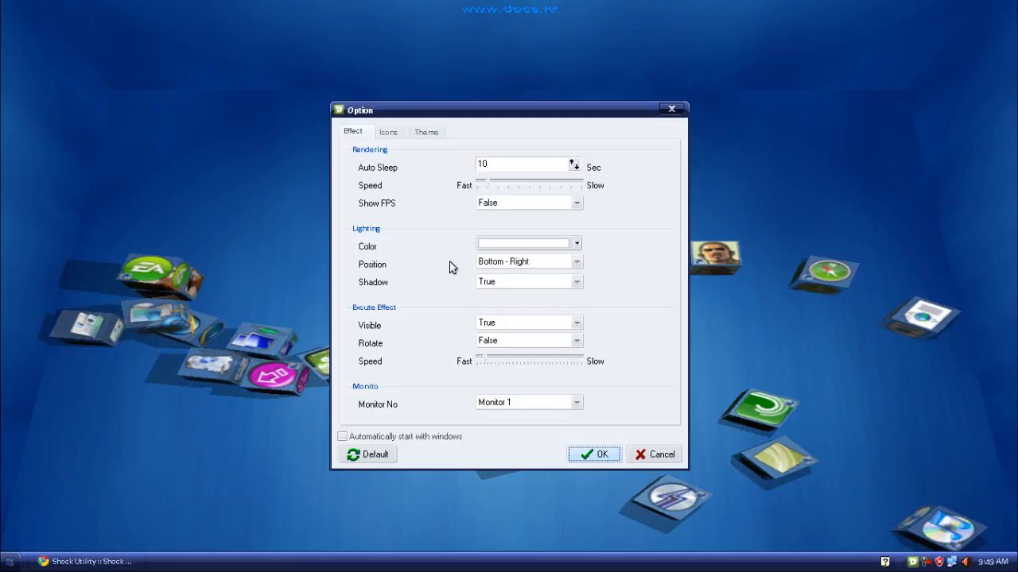
mouse_move(491, 343)
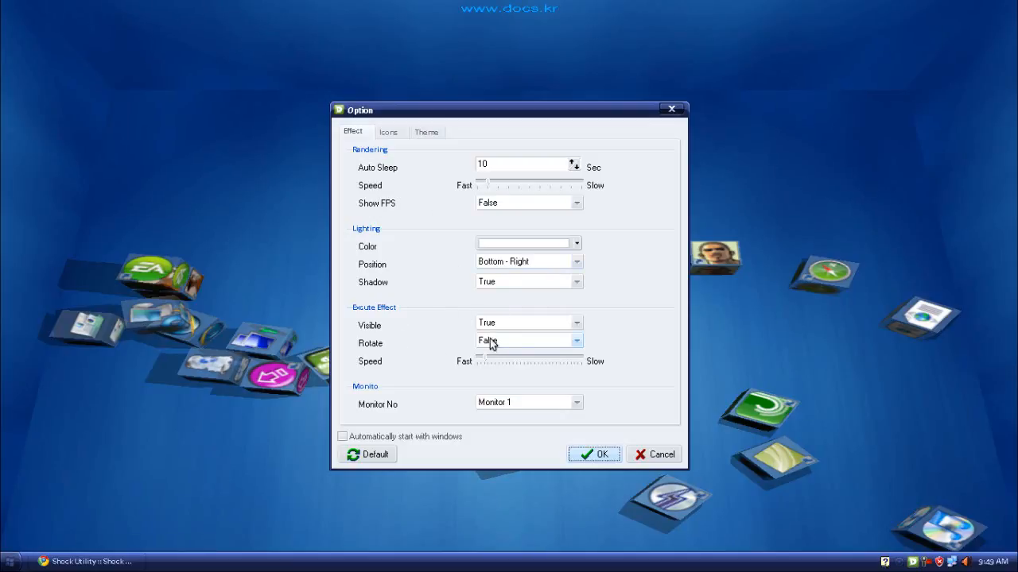
mouse_move(455, 356)
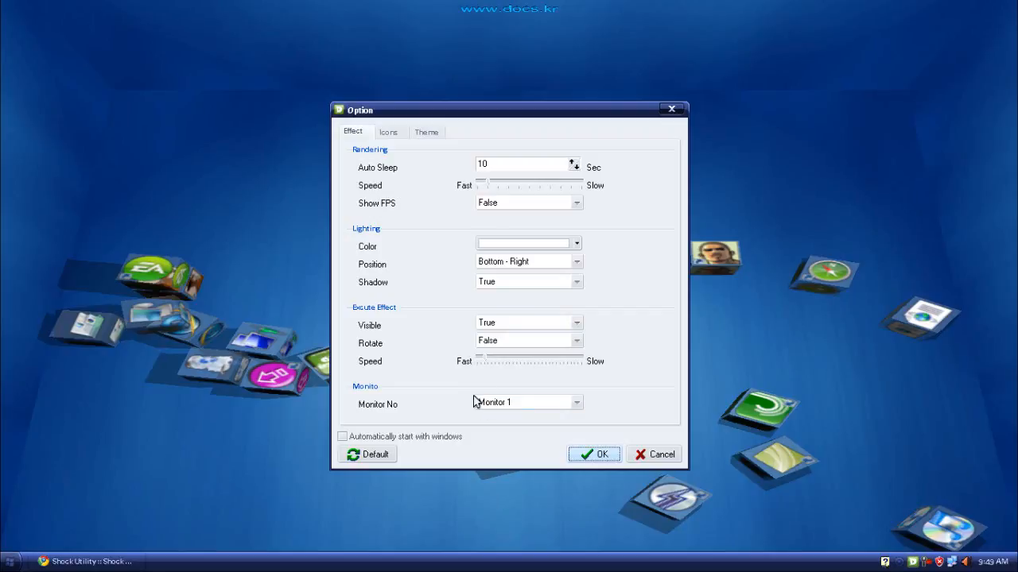
click(388, 132)
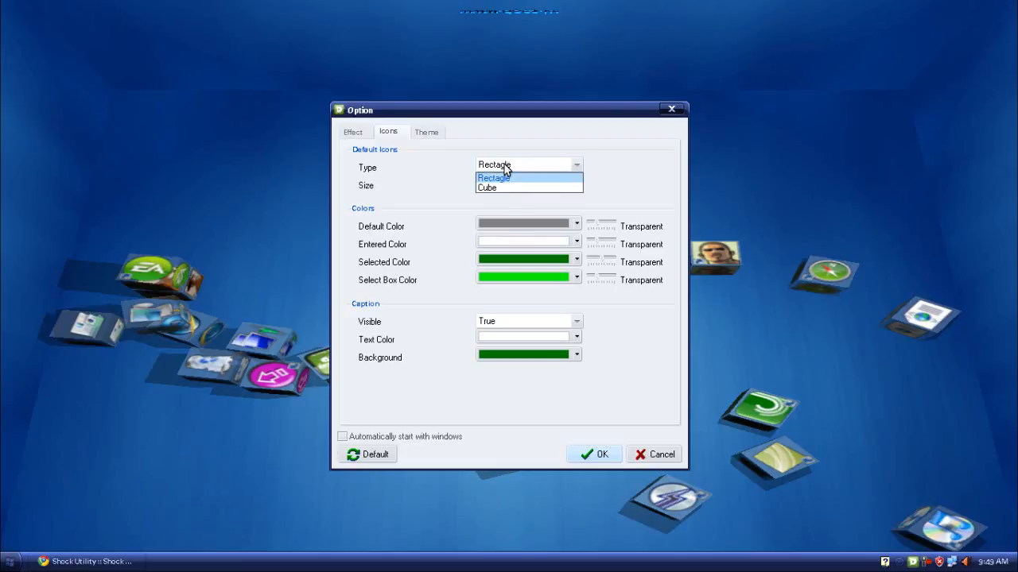
click(486, 187)
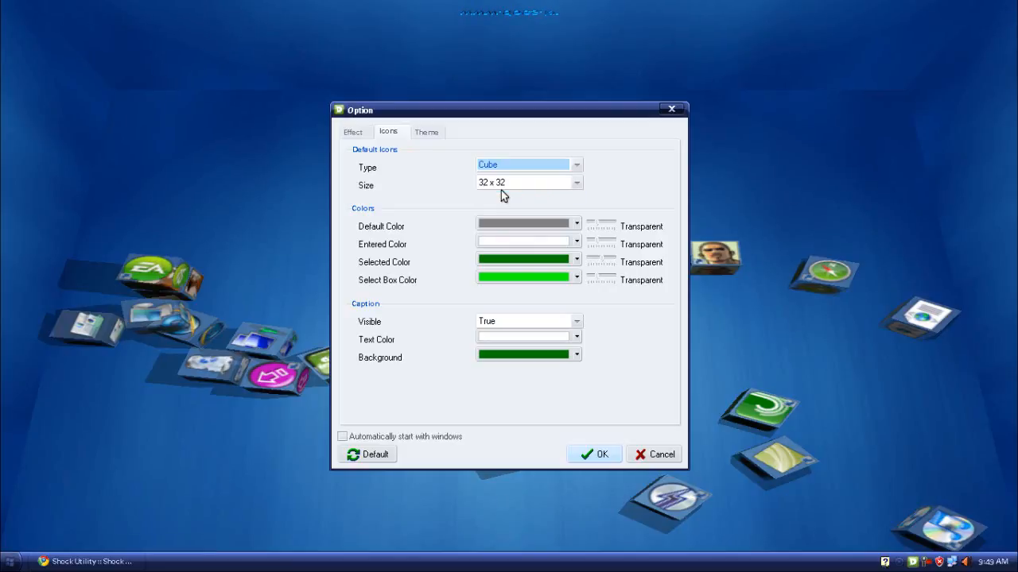
click(527, 181)
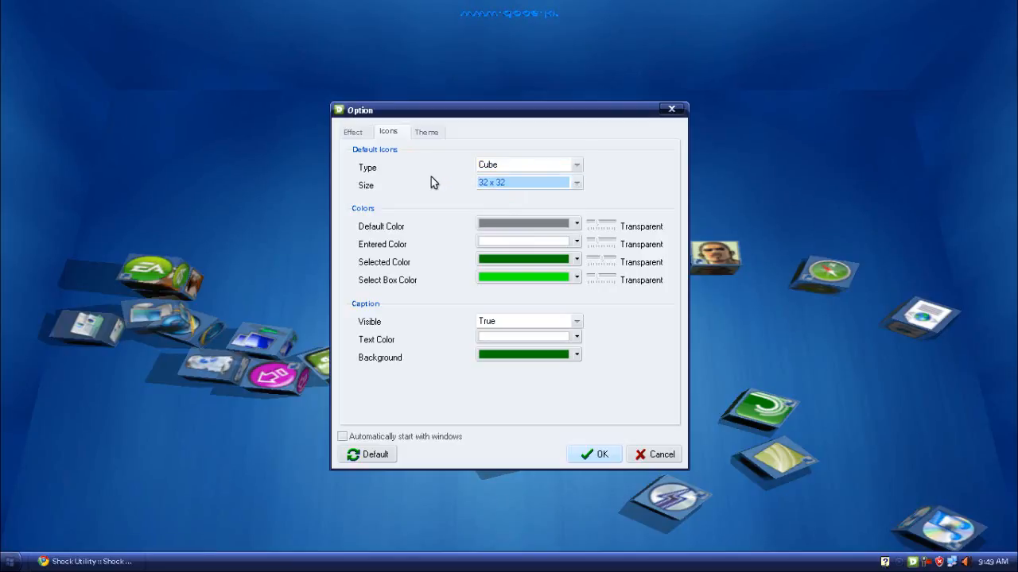
click(426, 132)
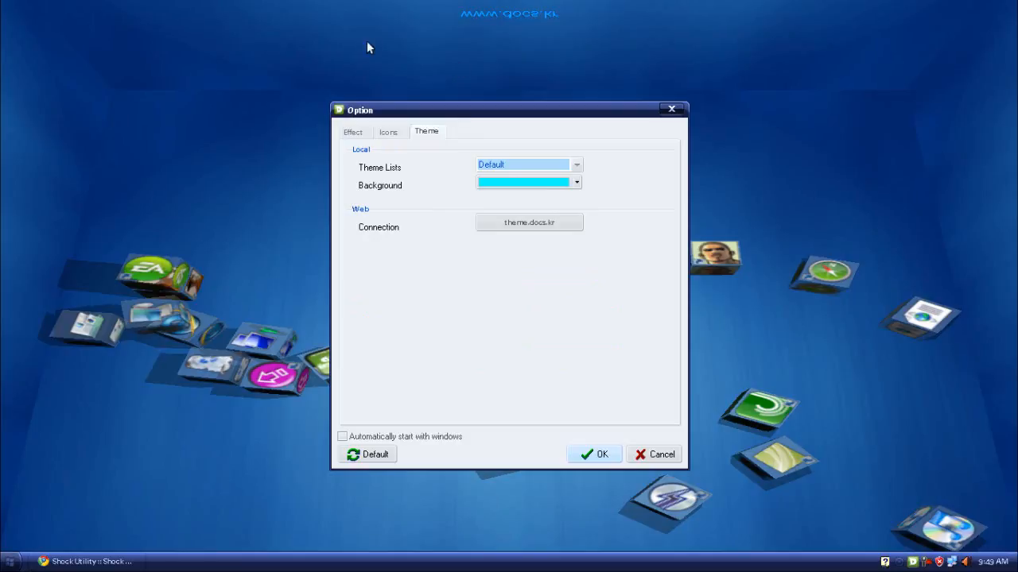
mouse_move(586, 164)
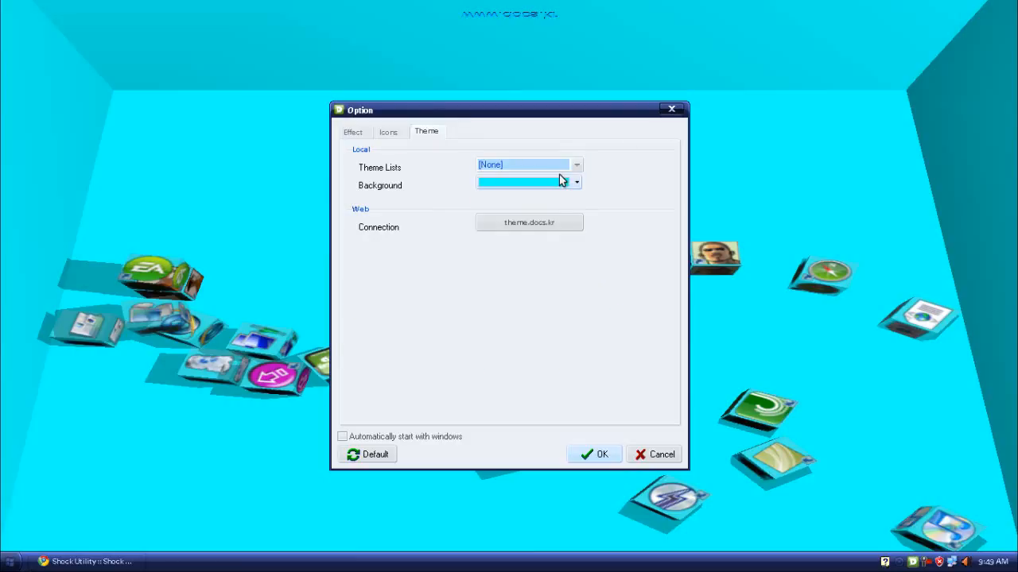
Preview a pale background colour, then choose blue for the room background.
click(576, 182)
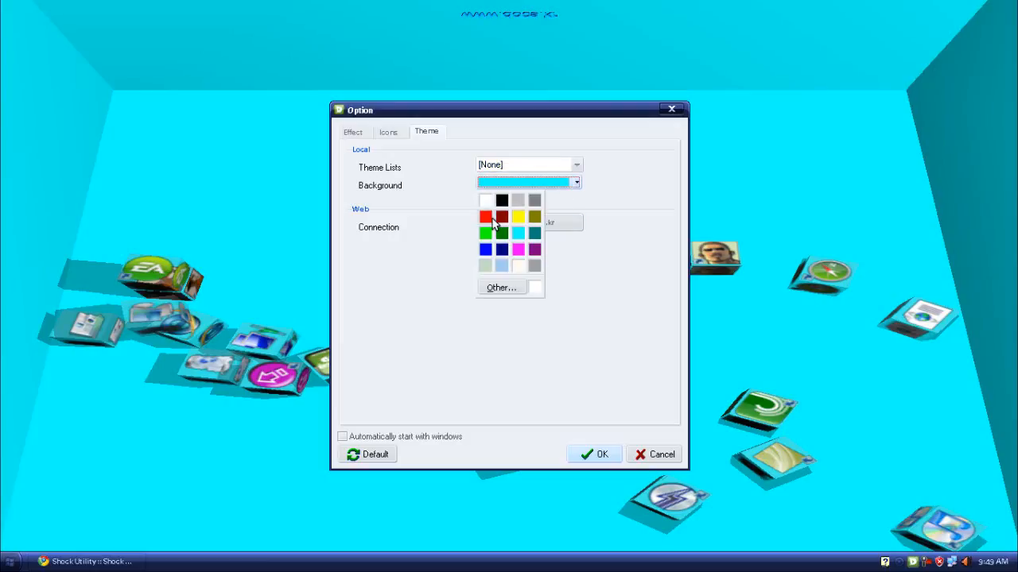
click(487, 232)
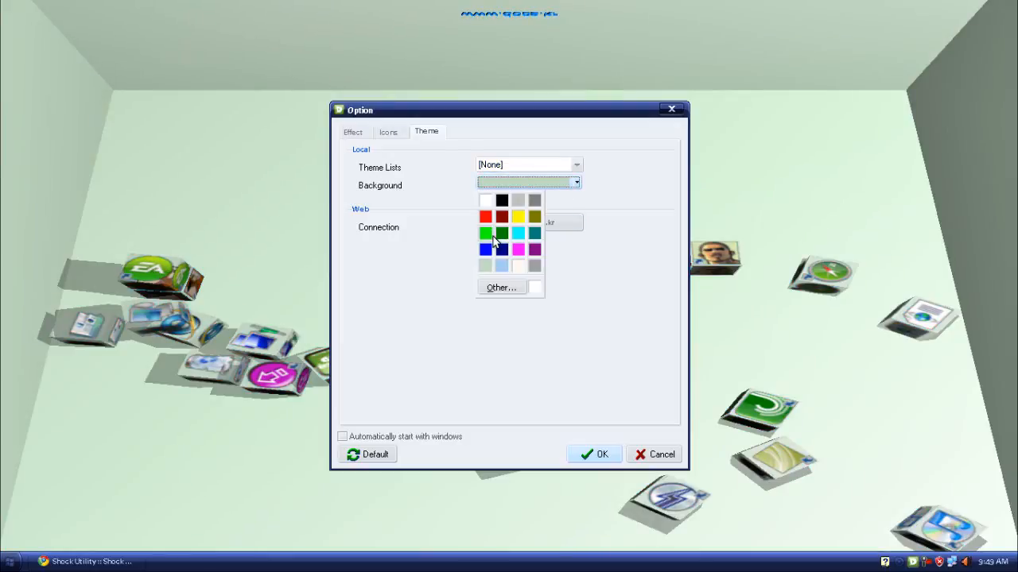
click(485, 248)
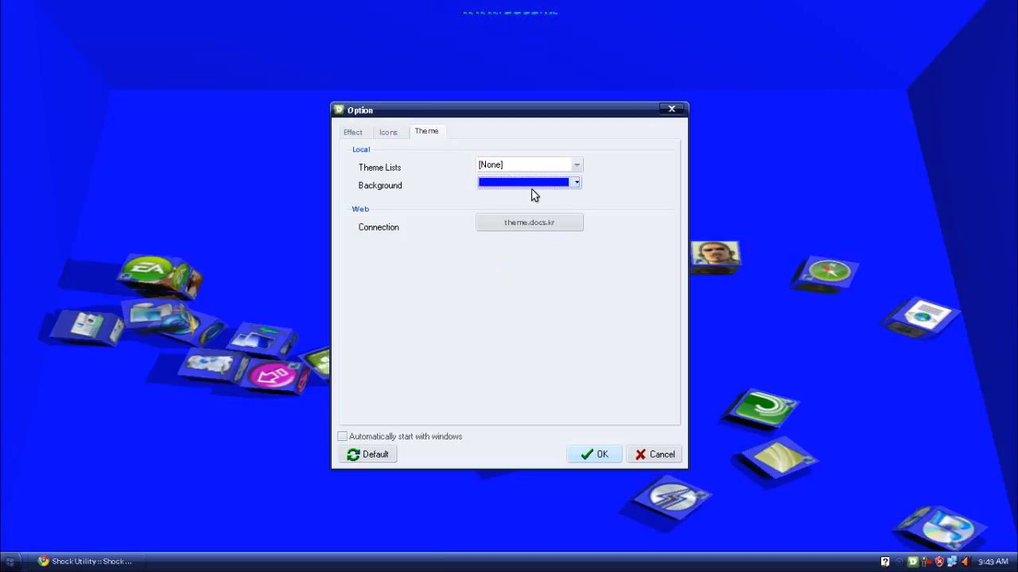
Cycle the theme through Default, Green and LightYellow, ending on Wood.
click(528, 164)
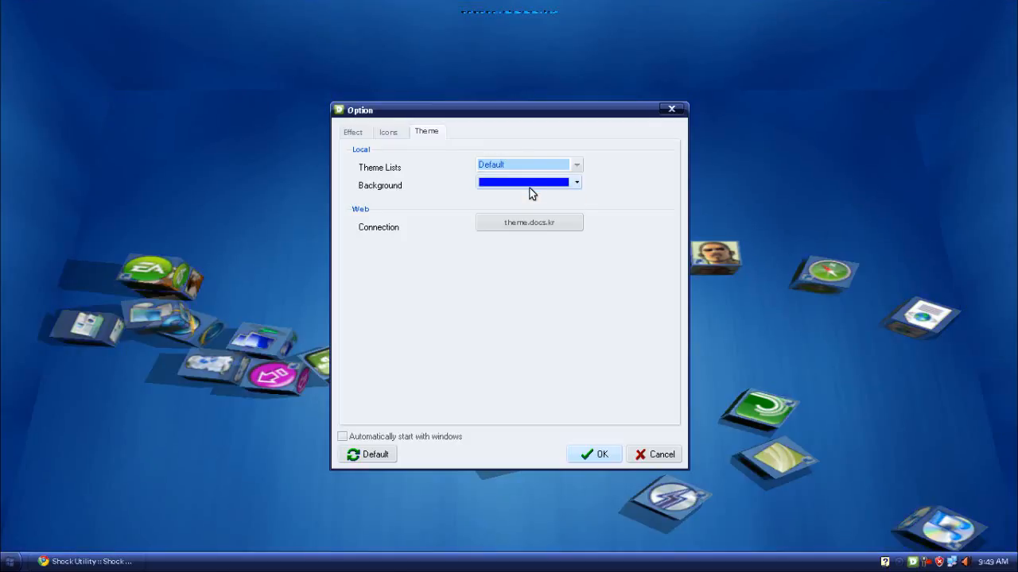
click(528, 164)
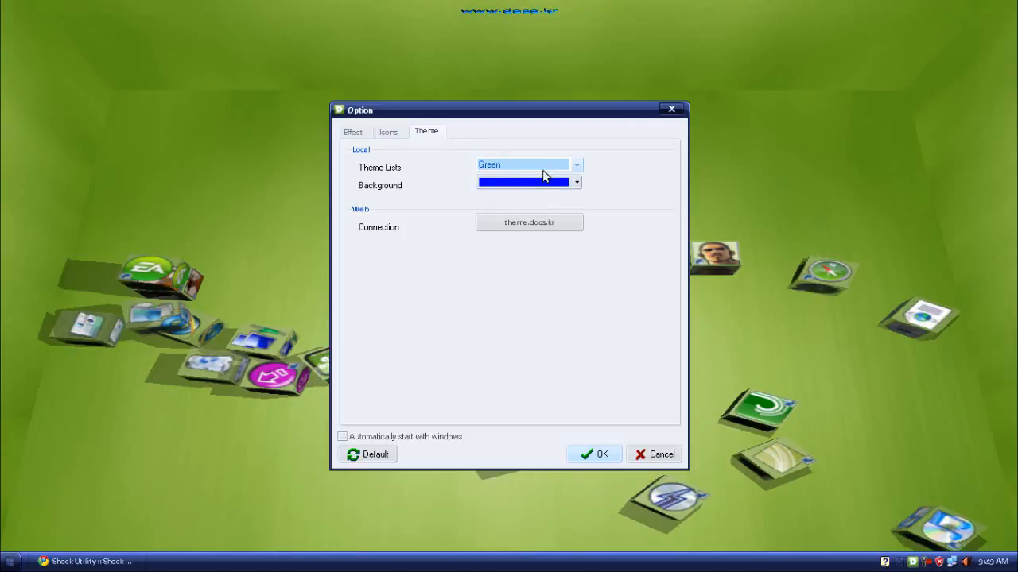
click(528, 164)
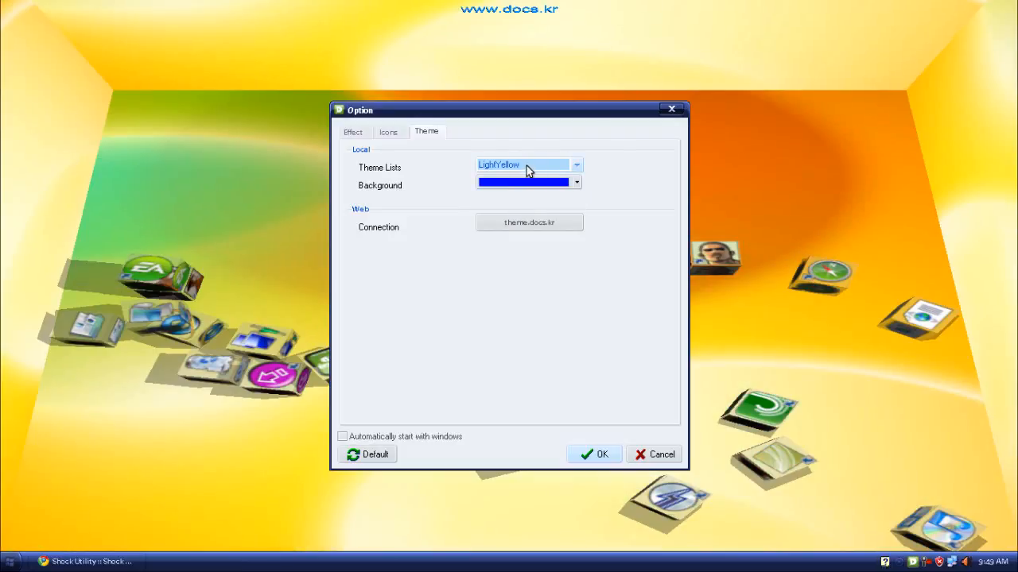
click(527, 164)
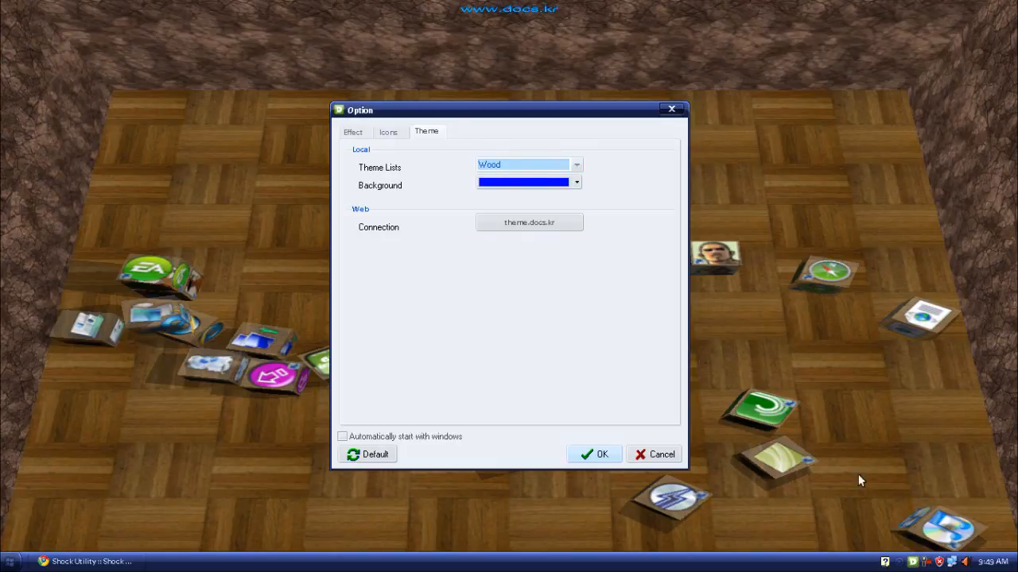
mouse_move(433, 449)
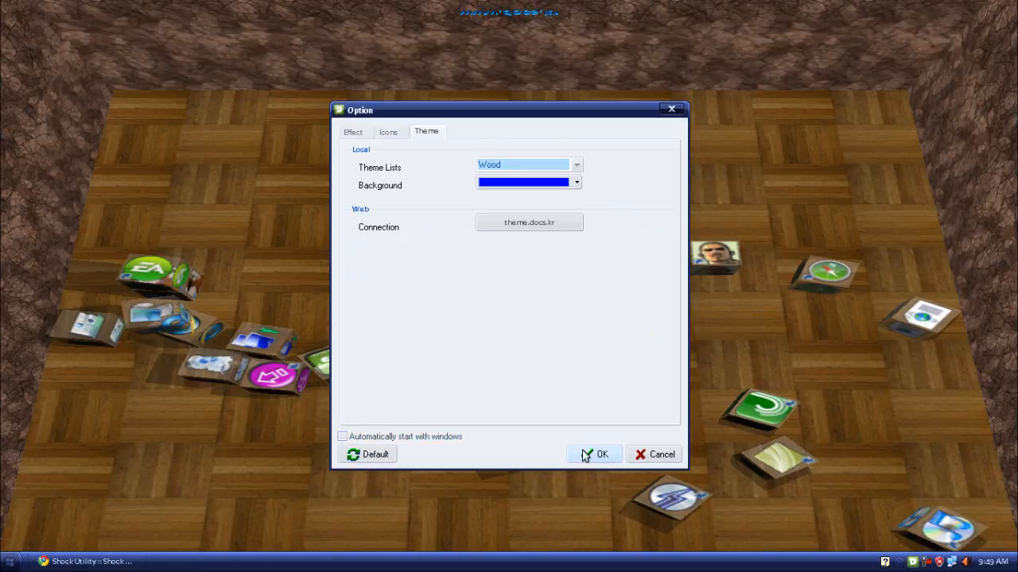
Confirm with OK, applying the Wood theme and closing the Option dialog.
click(595, 455)
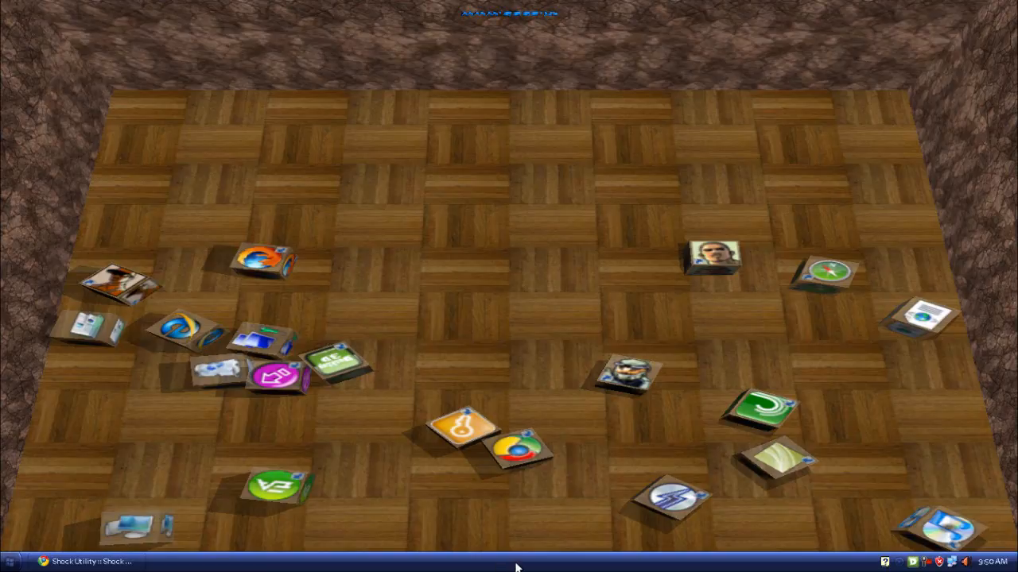
mouse_move(353, 343)
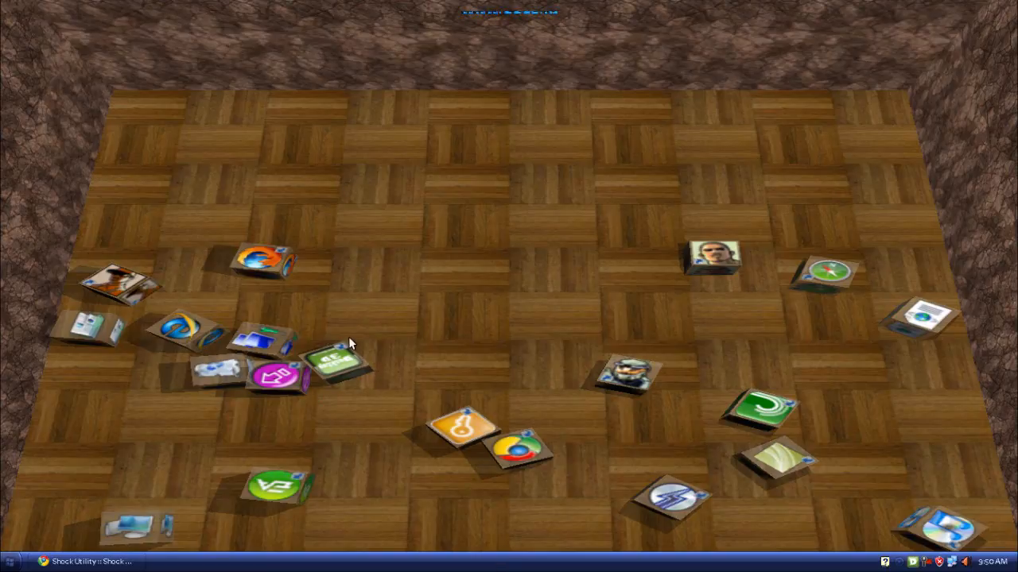